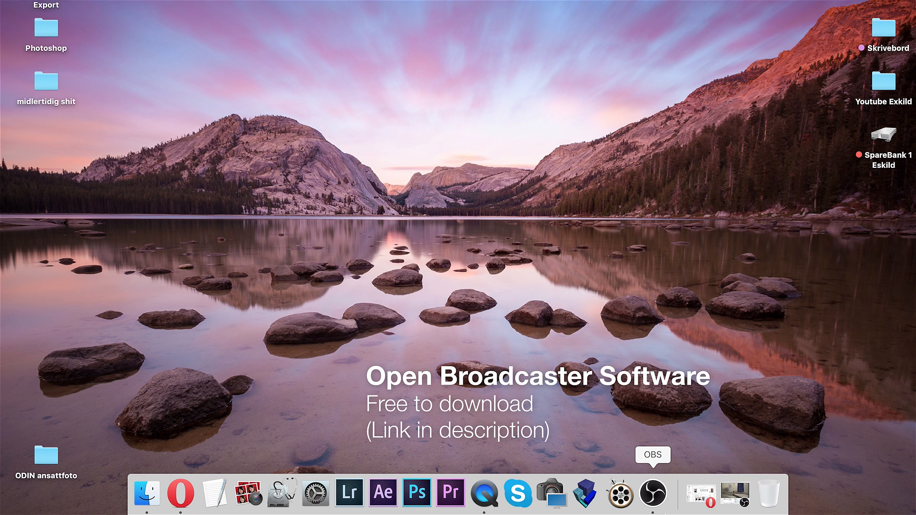
Launch OBS Studio from the Dock and view Scene 1 with Camera 1 and Camera 2
{"action": "left_click", "coordinate": [653, 492]}
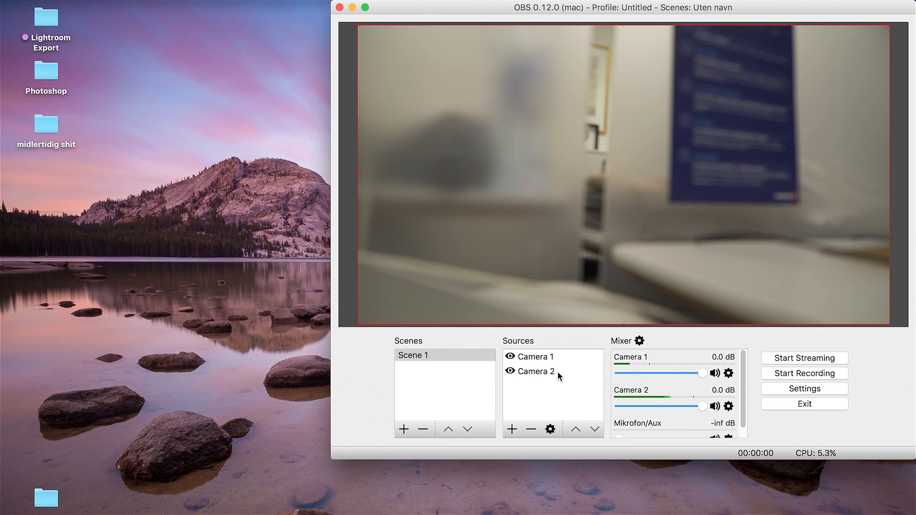
{"action": "left_click", "coordinate": [534, 356]}
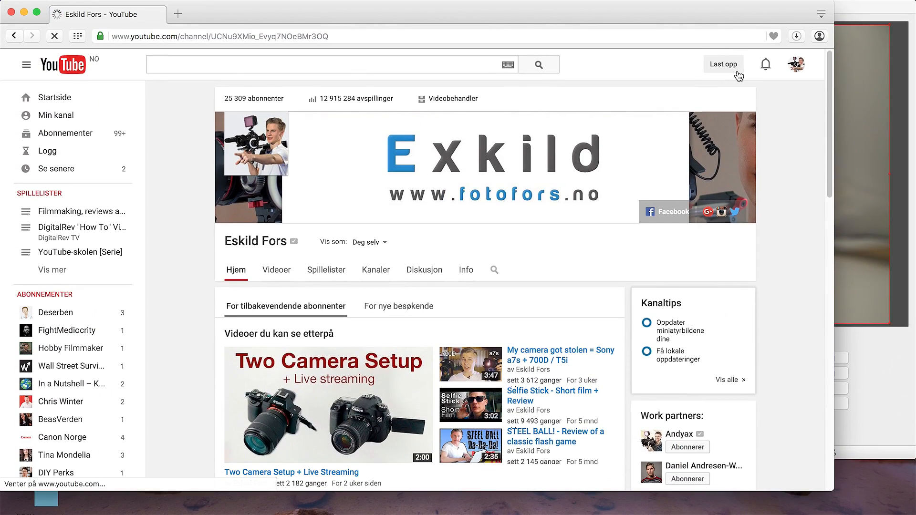
Start a YouTube live stream via Last opp and Kom i gang, scrolling to Enkoderkonfigurering
{"action": "left_click", "coordinate": [724, 64]}
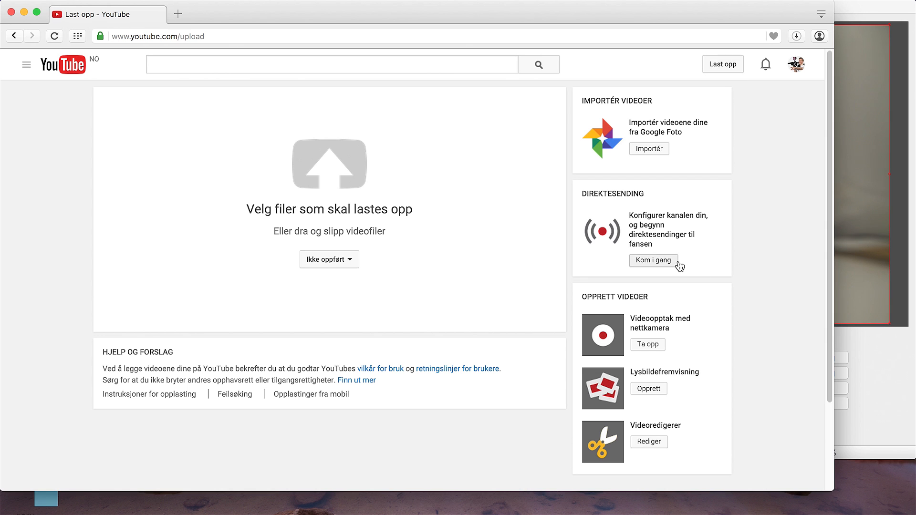
{"action": "left_click", "coordinate": [653, 260]}
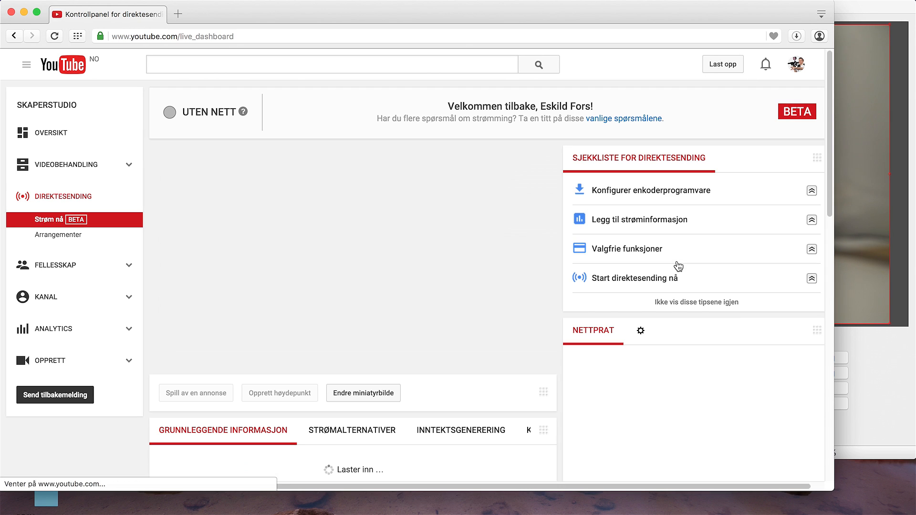
{"action": "scroll", "scroll_direction": "down", "scroll_amount": 3}
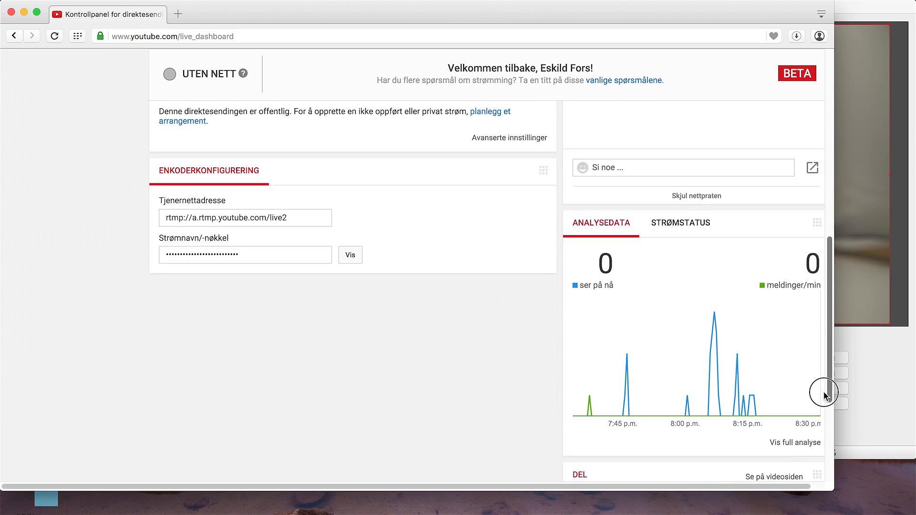
{"action": "scroll", "scroll_direction": "down", "scroll_amount": 3}
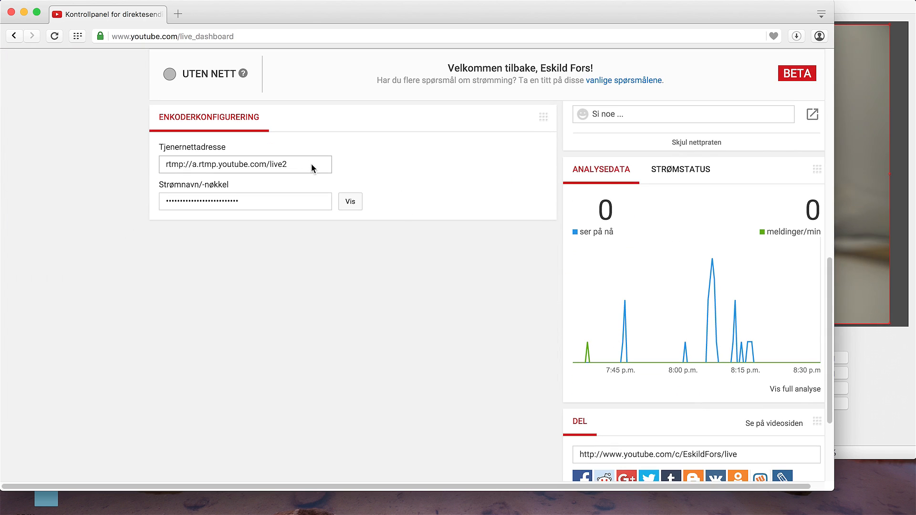
{"action": "mouse_move", "coordinate": [423, 279]}
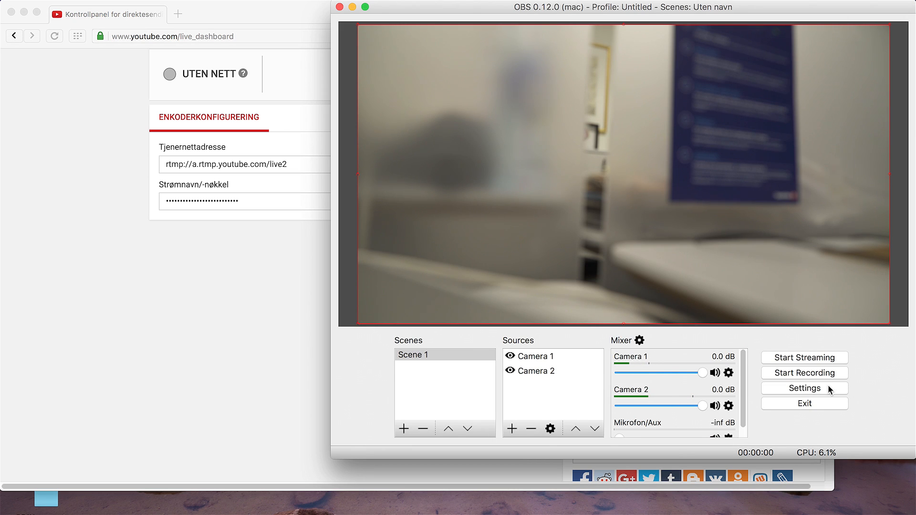
Set the OBS Stream Type to Custom Streaming Server in the Stream settings
{"action": "left_click", "coordinate": [803, 388]}
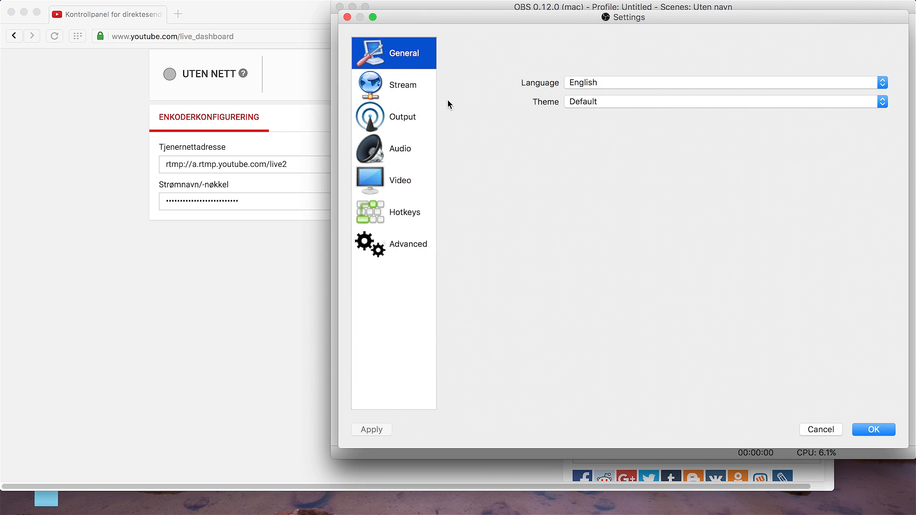
{"action": "left_click", "coordinate": [402, 85]}
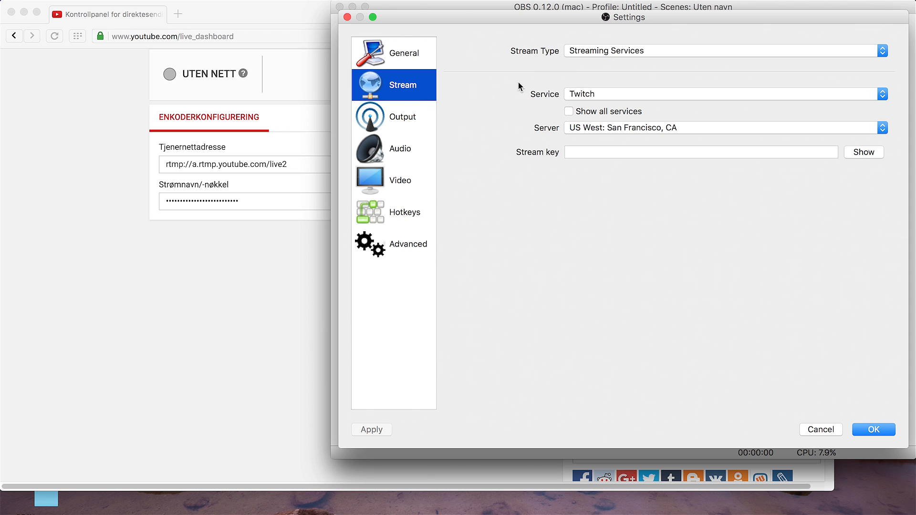
{"action": "left_click", "coordinate": [724, 51]}
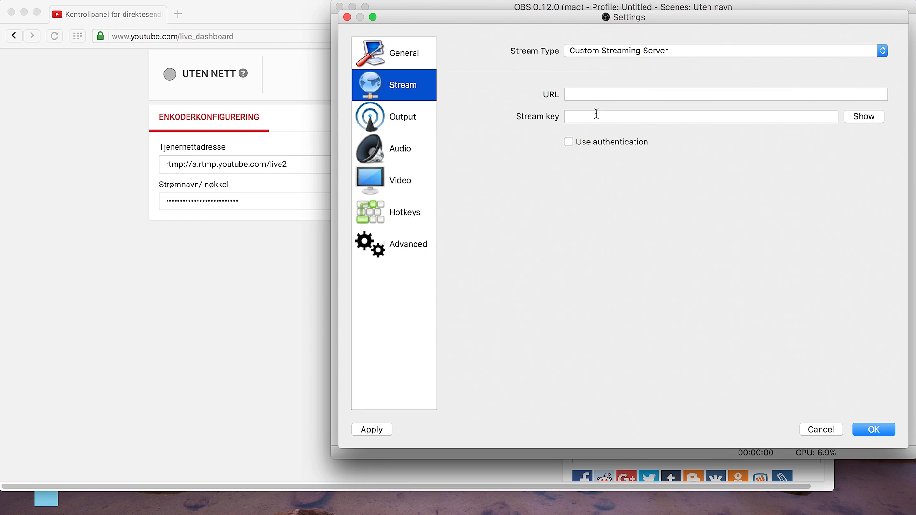
{"action": "mouse_move", "coordinate": [472, 108]}
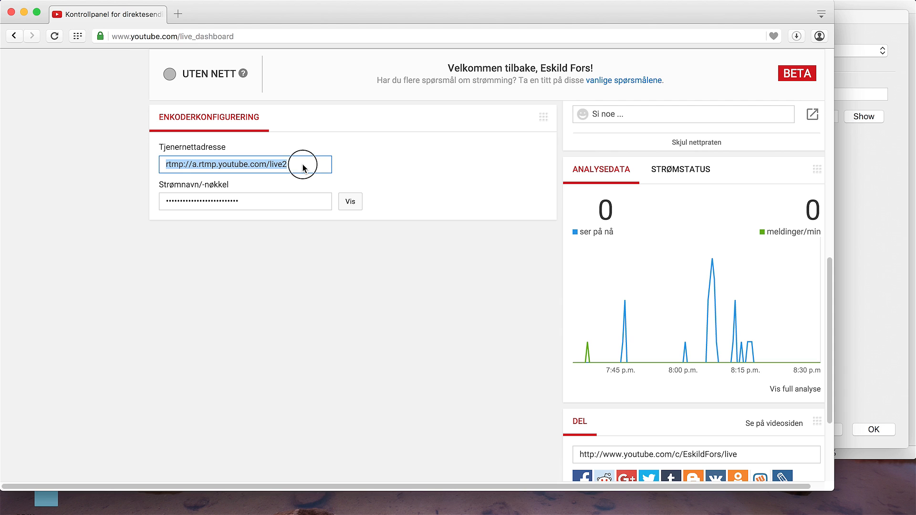
{"action": "mouse_move", "coordinate": [847, 151]}
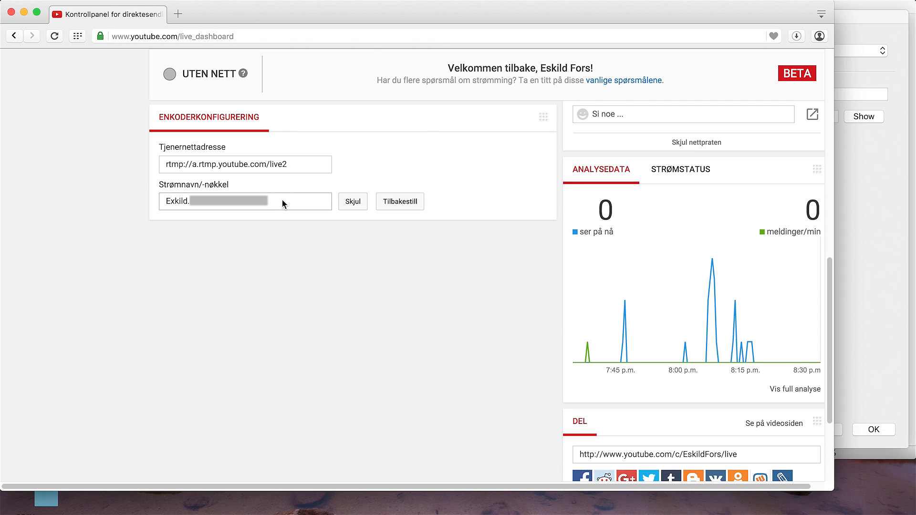
Select the revealed YouTube stream key so it can be copied into OBS
{"action": "left_click", "coordinate": [244, 201]}
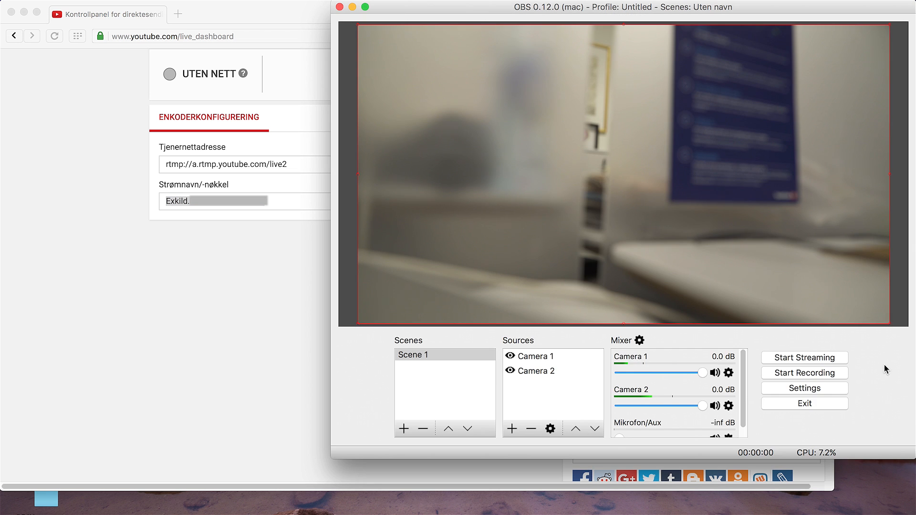
Start Streaming in OBS and confirm the YouTube dashboard shows DIREKTE
{"action": "left_click", "coordinate": [803, 357]}
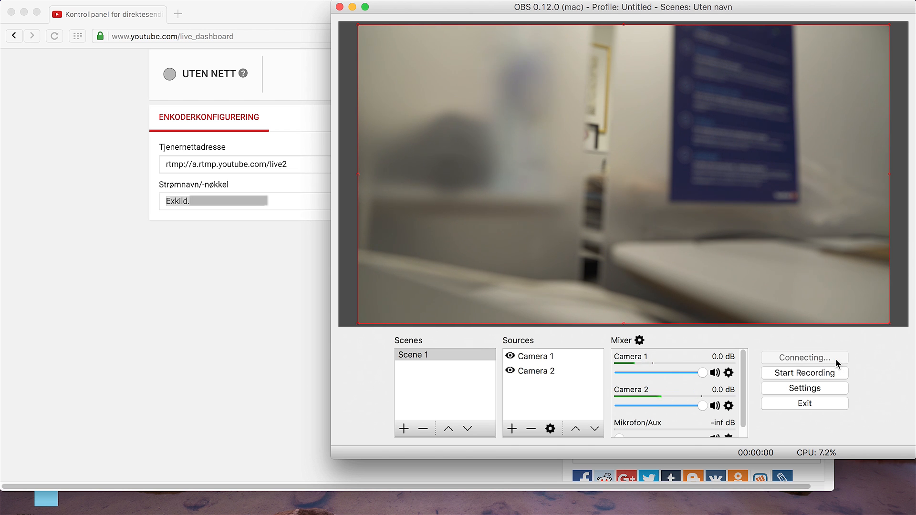
{"action": "left_click", "coordinate": [803, 358]}
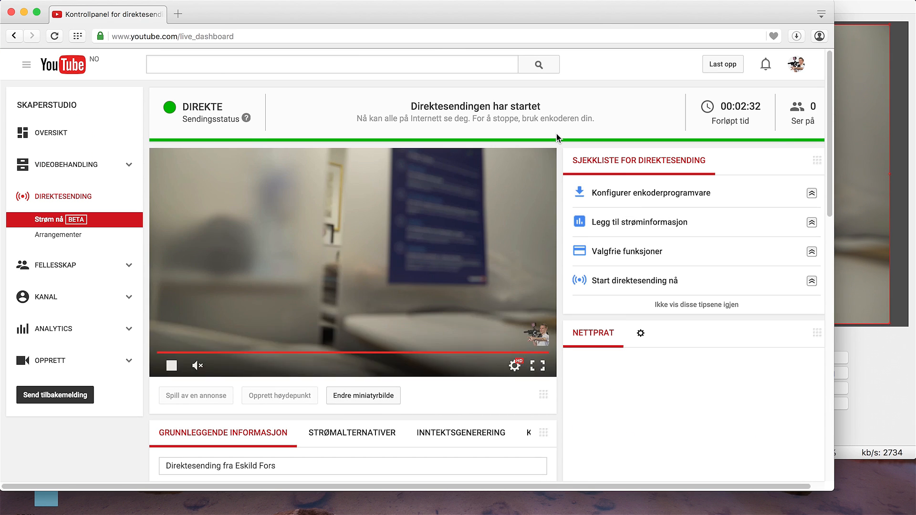
{"action": "mouse_move", "coordinate": [630, 126]}
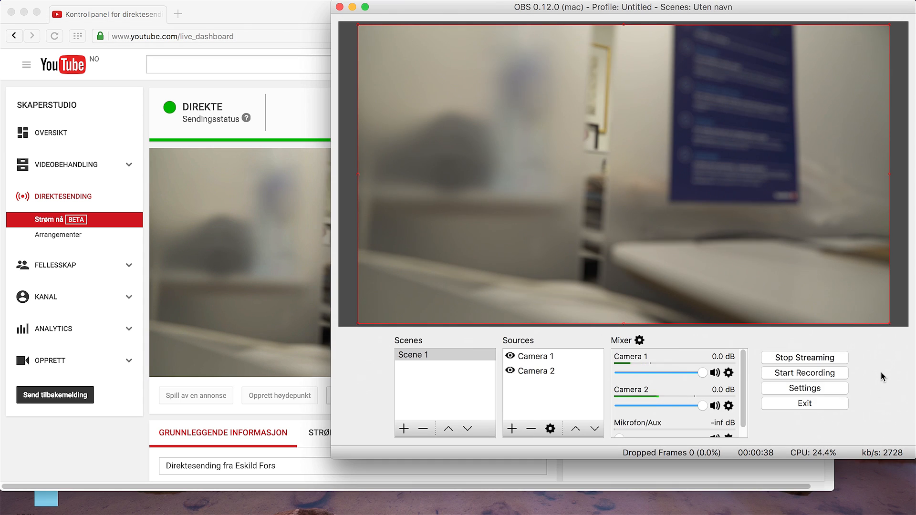
Switch the live feed between Camera 1 and Camera 2, then Stop Streaming
{"action": "left_click", "coordinate": [551, 356]}
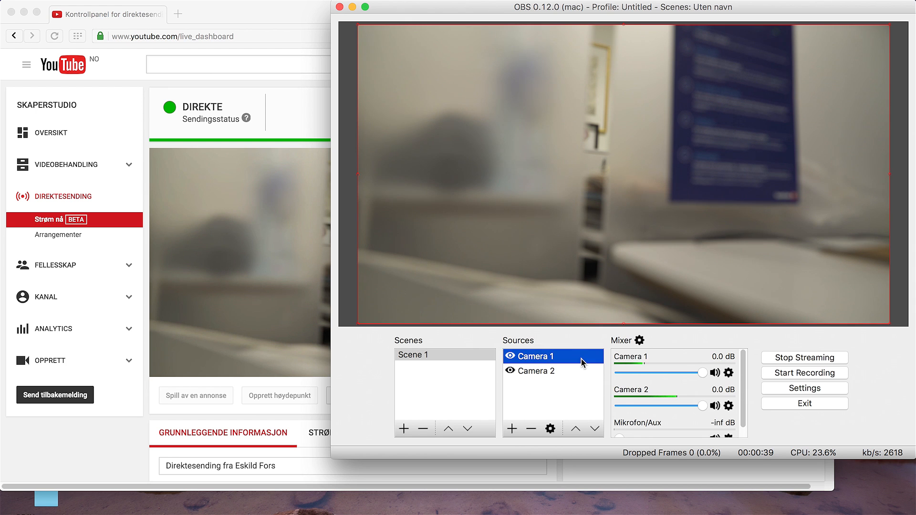
{"action": "left_click", "coordinate": [592, 429]}
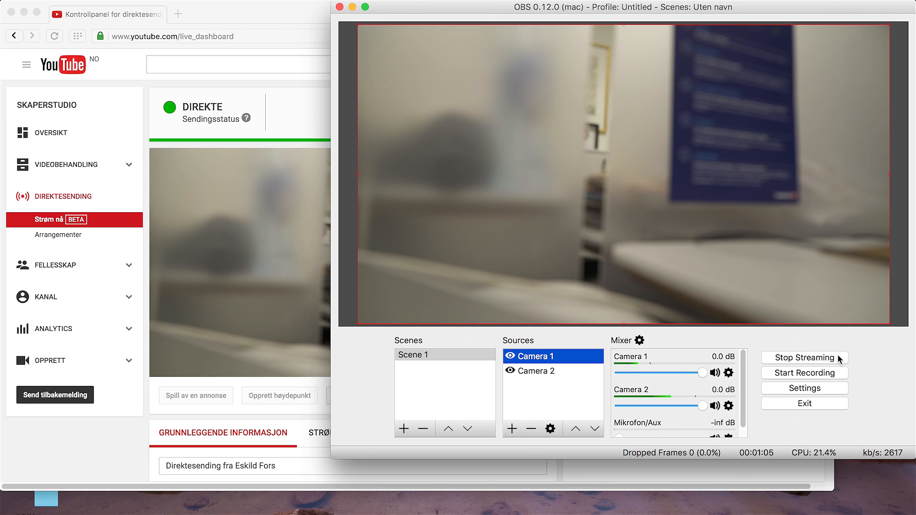
{"action": "left_click", "coordinate": [803, 358]}
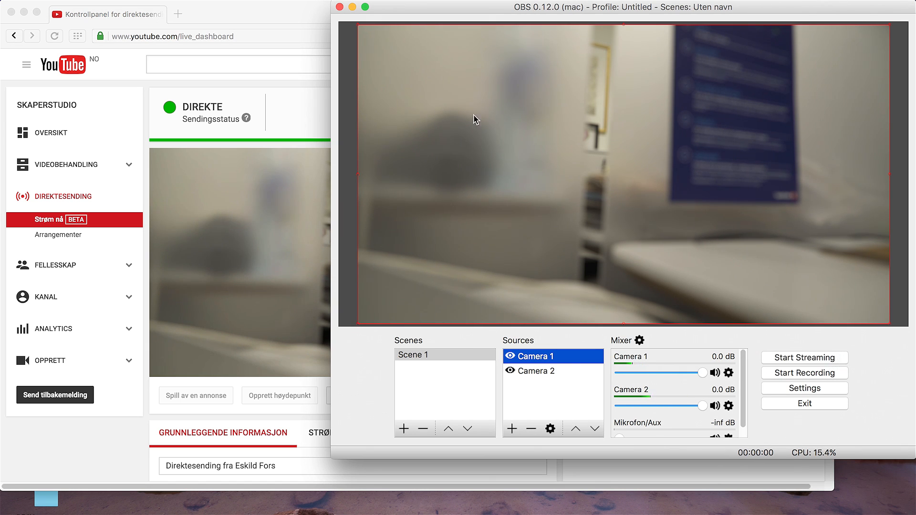